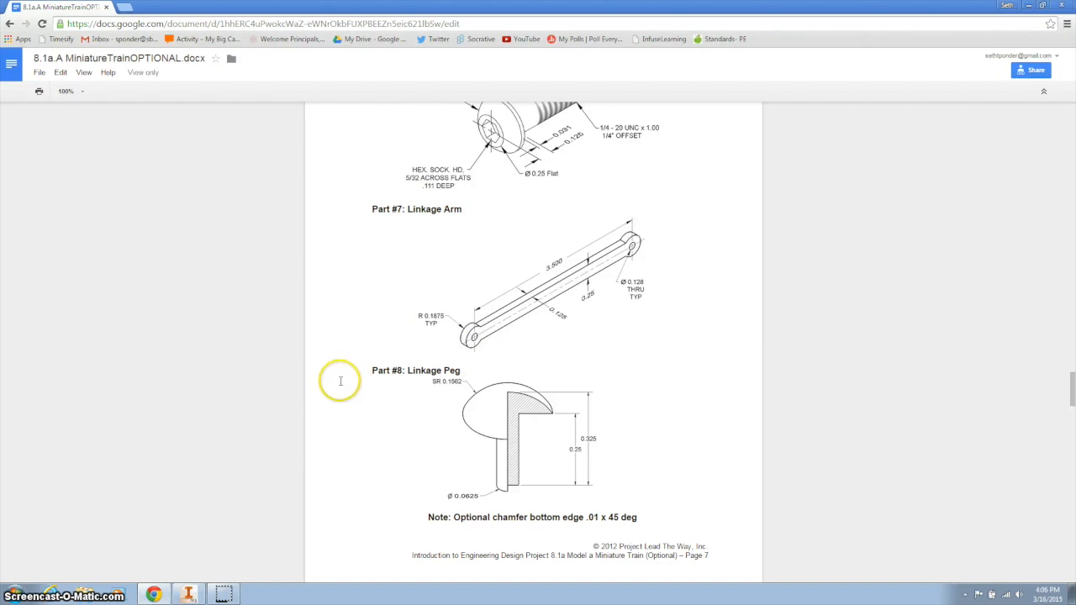
{"action": "mouse_move", "coordinate": [480, 321]}
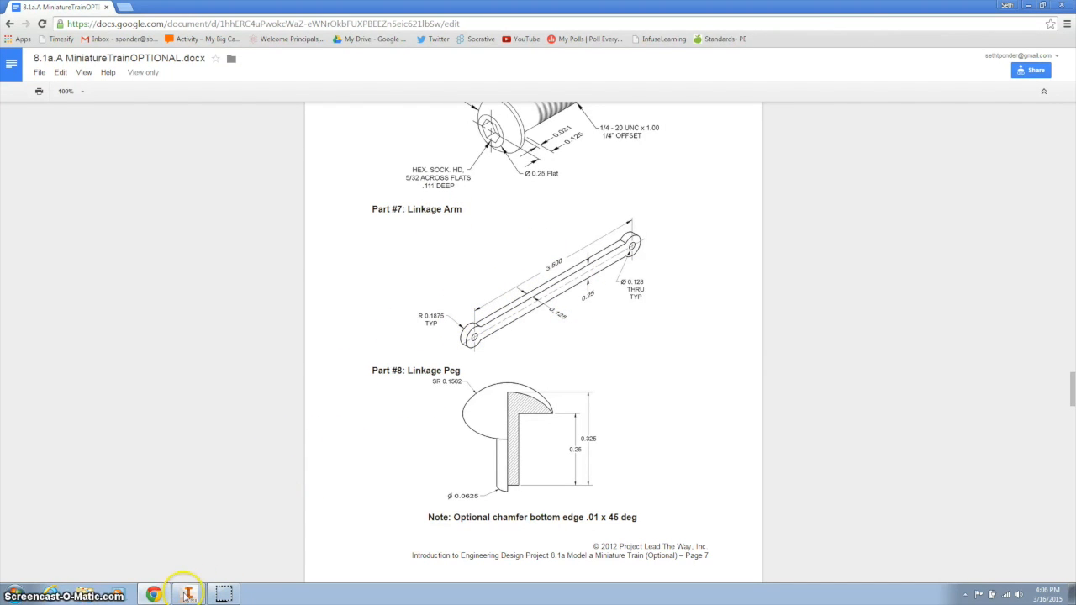
Sketch a rectangle 1.750 long by .250 tall as the bar profile.
{"action": "left_click", "coordinate": [188, 595]}
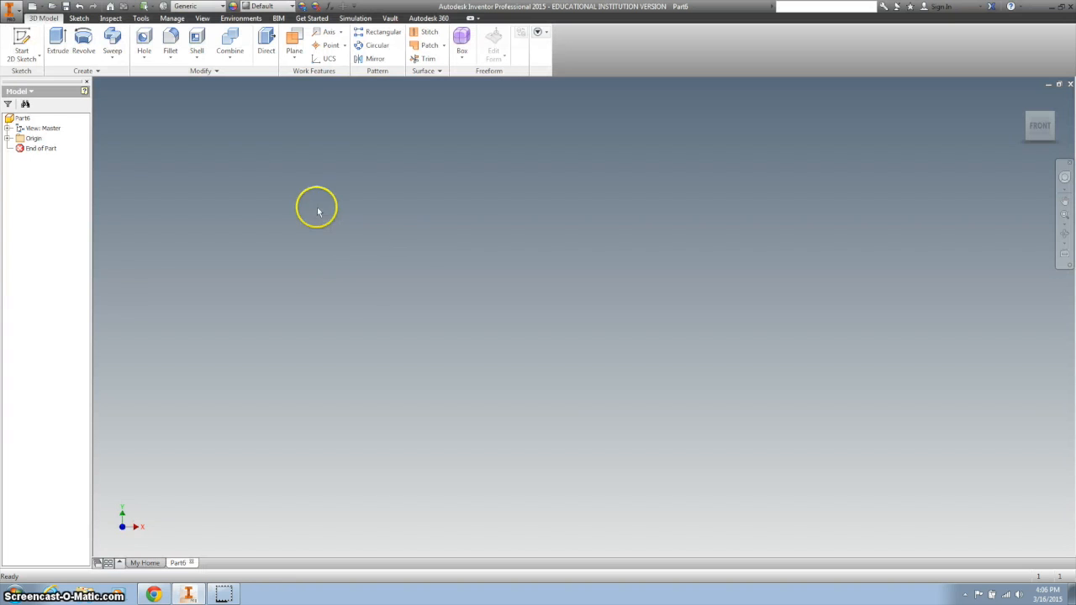
{"action": "left_click", "coordinate": [21, 38]}
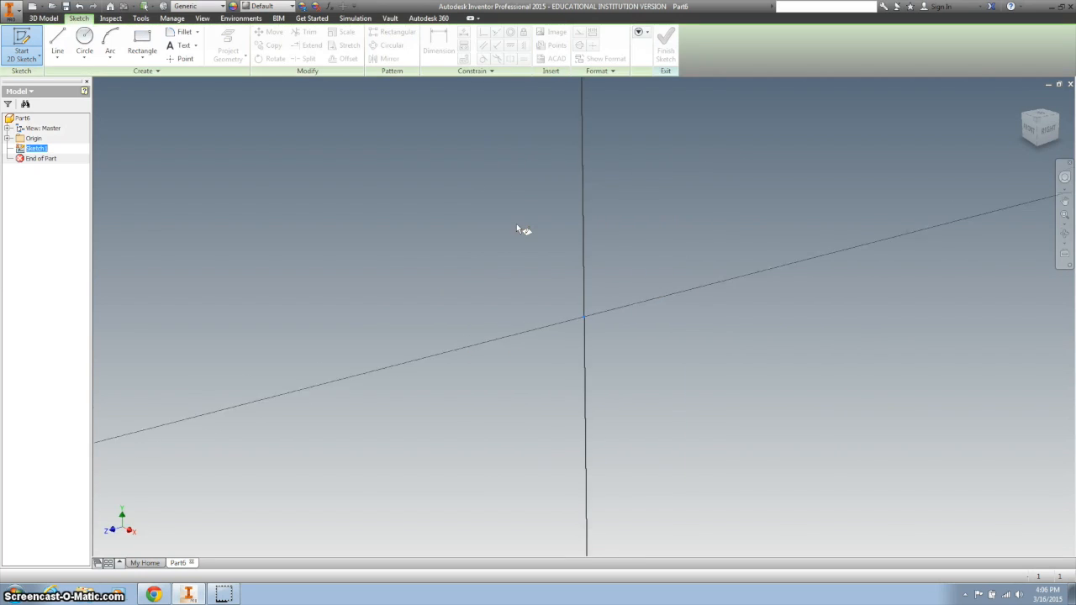
{"action": "left_click", "coordinate": [142, 46]}
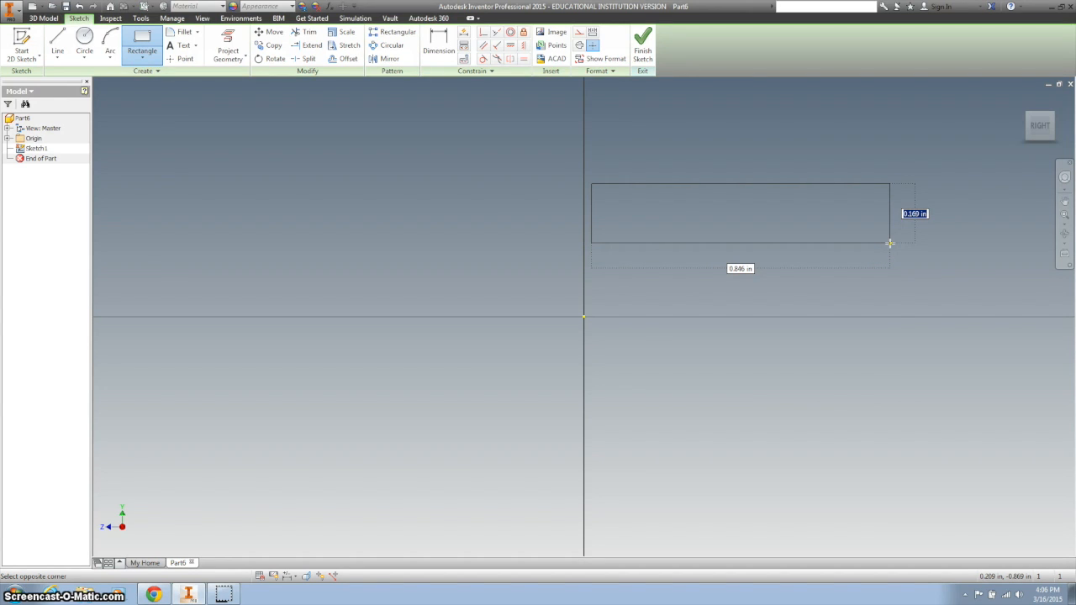
{"action": "type", "text": ".25"}
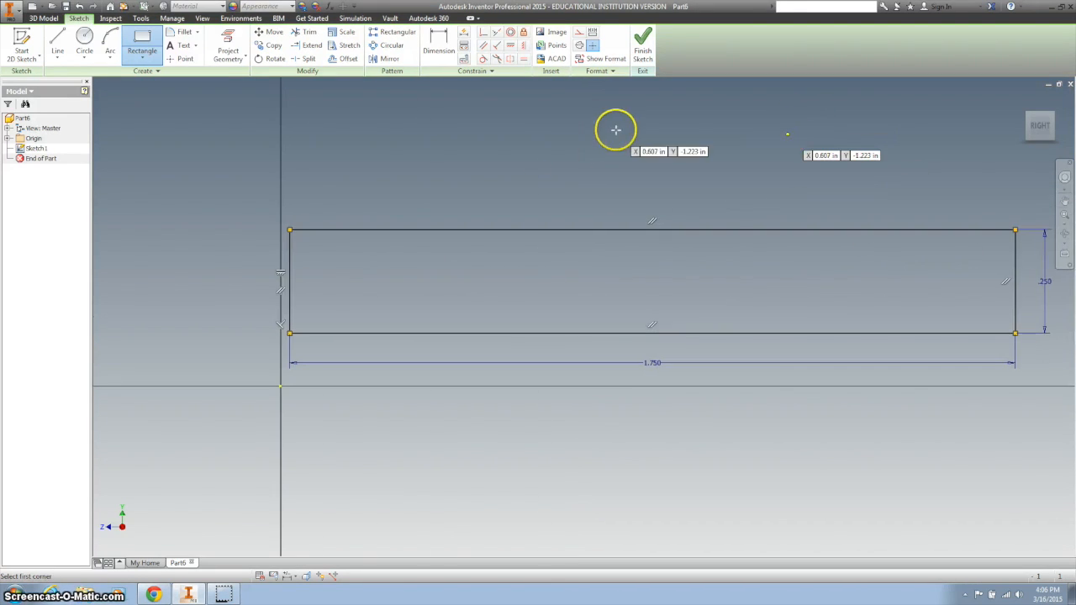
Add a .375 circle centred on the midpoint of the rectangle's left edge.
{"action": "left_click", "coordinate": [84, 42]}
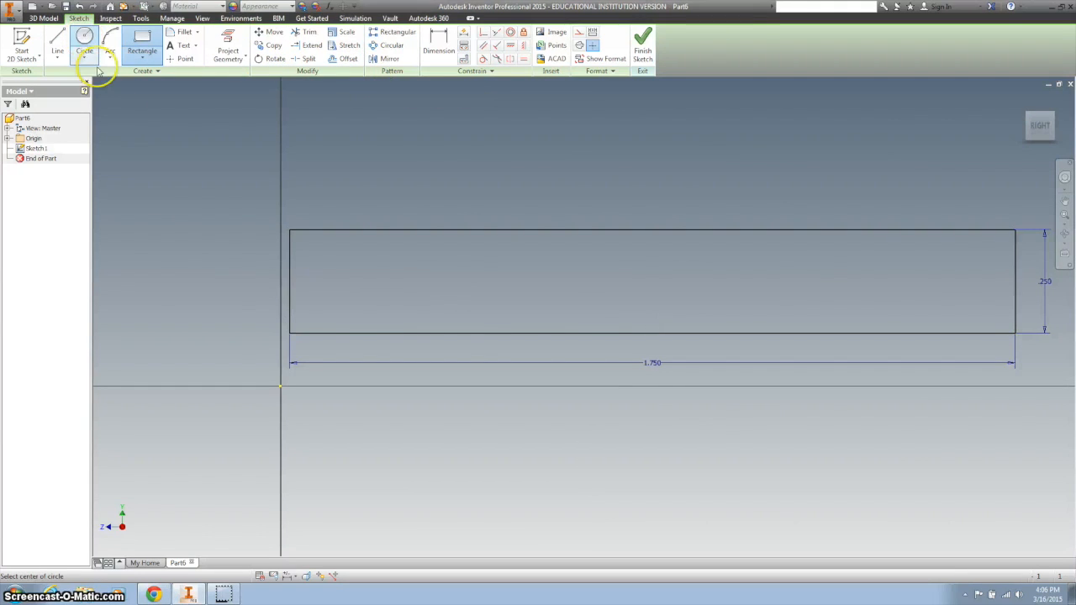
{"action": "left_click", "coordinate": [84, 42]}
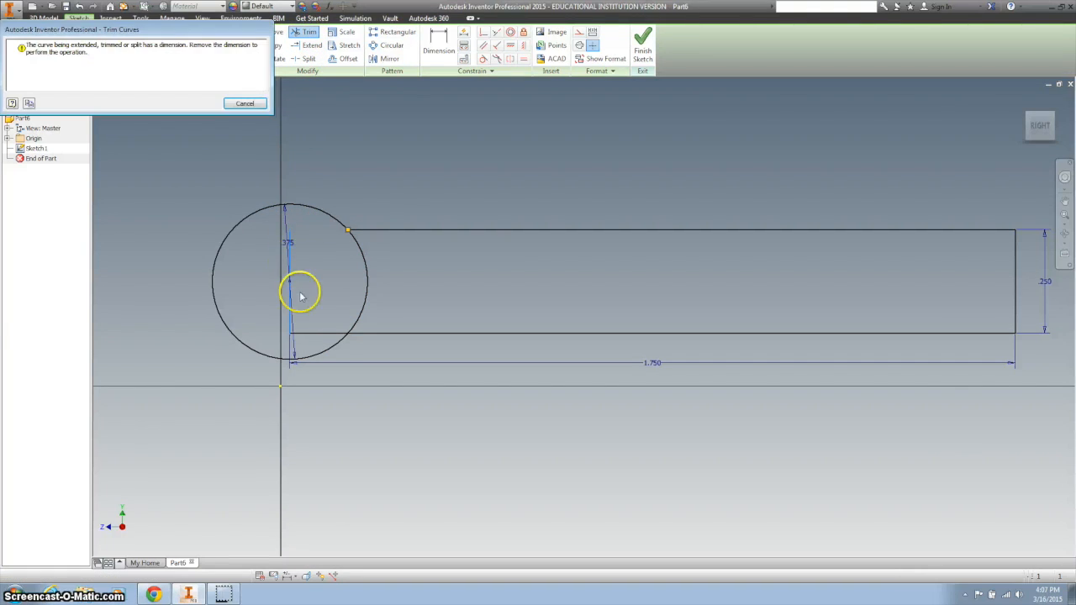
Trim the rectangle's left edge and the circle's inner arc, dismissing dimension warnings.
{"action": "left_click", "coordinate": [245, 103]}
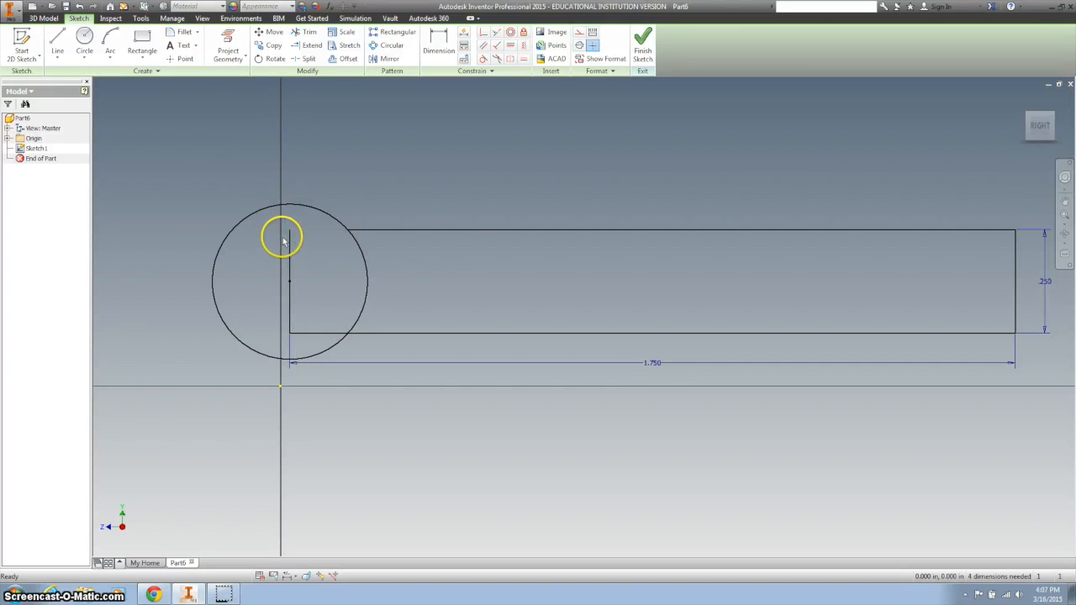
{"action": "left_click", "coordinate": [348, 44]}
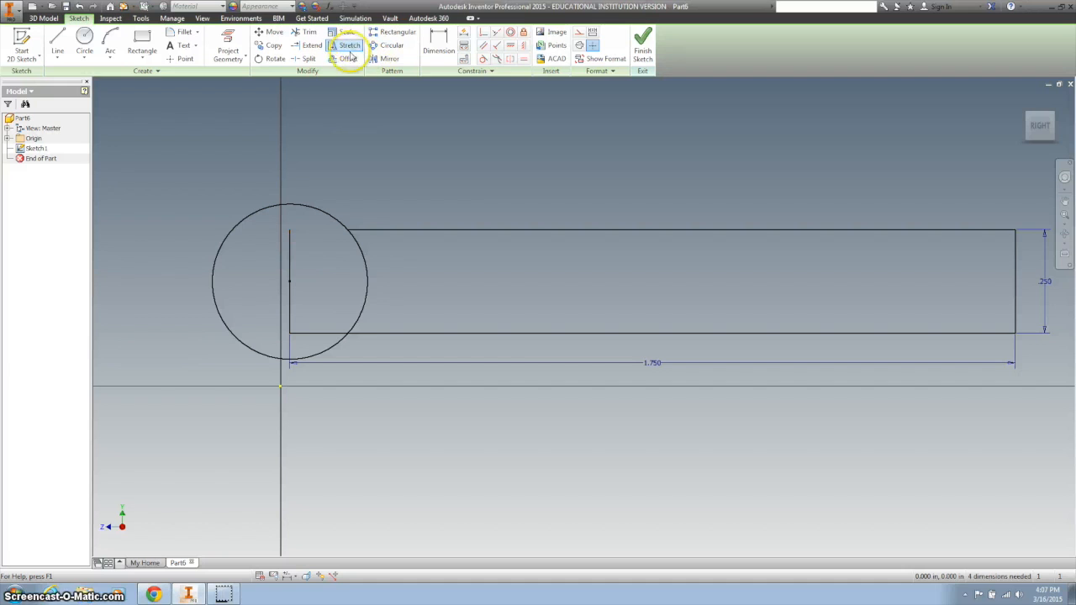
{"action": "left_click", "coordinate": [290, 244]}
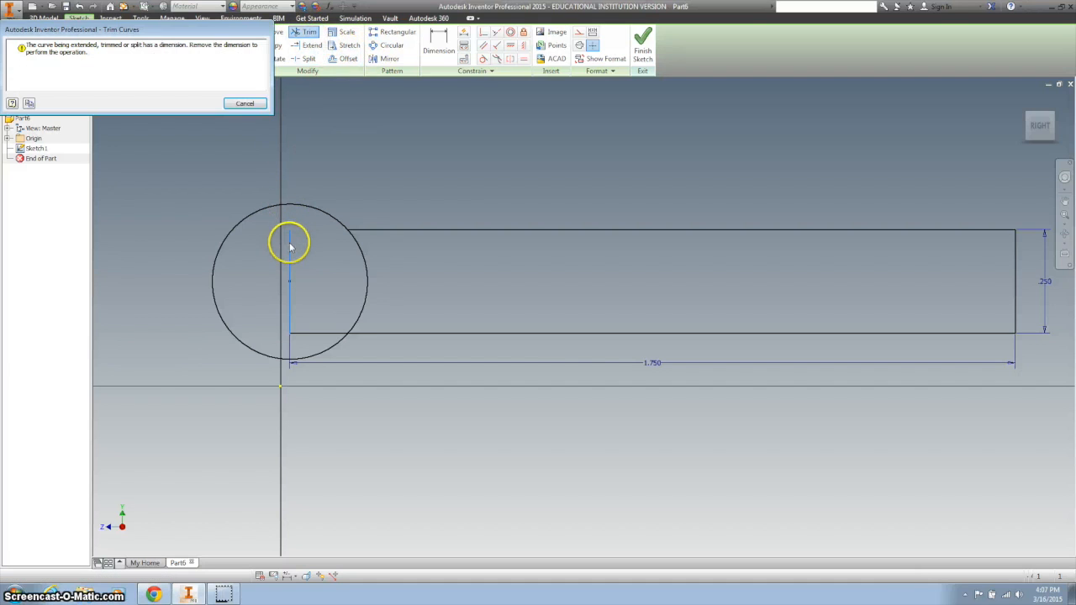
{"action": "left_click", "coordinate": [245, 103]}
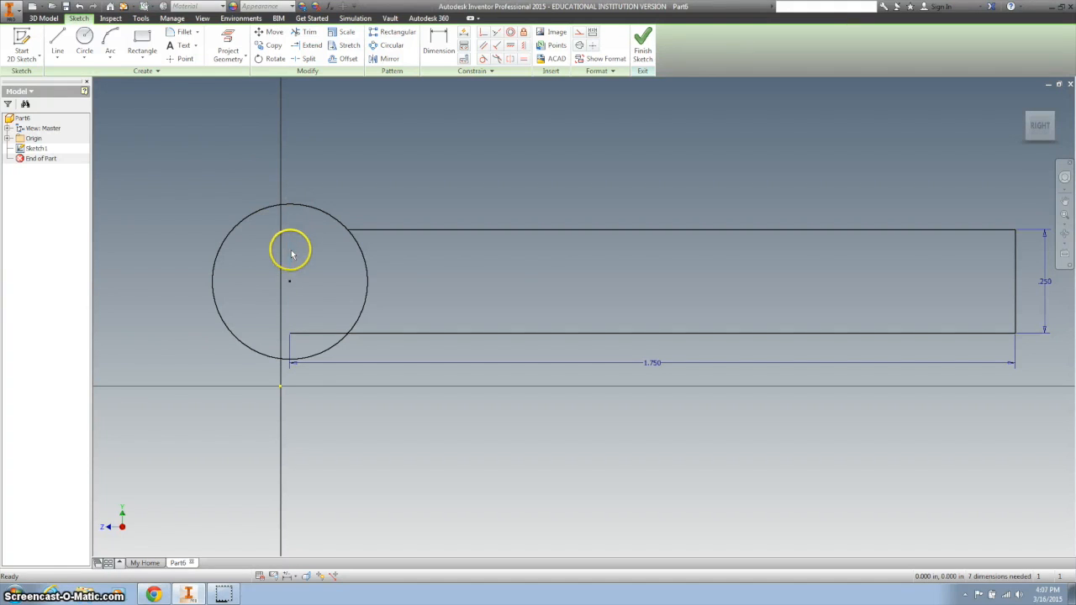
{"action": "left_click", "coordinate": [311, 31]}
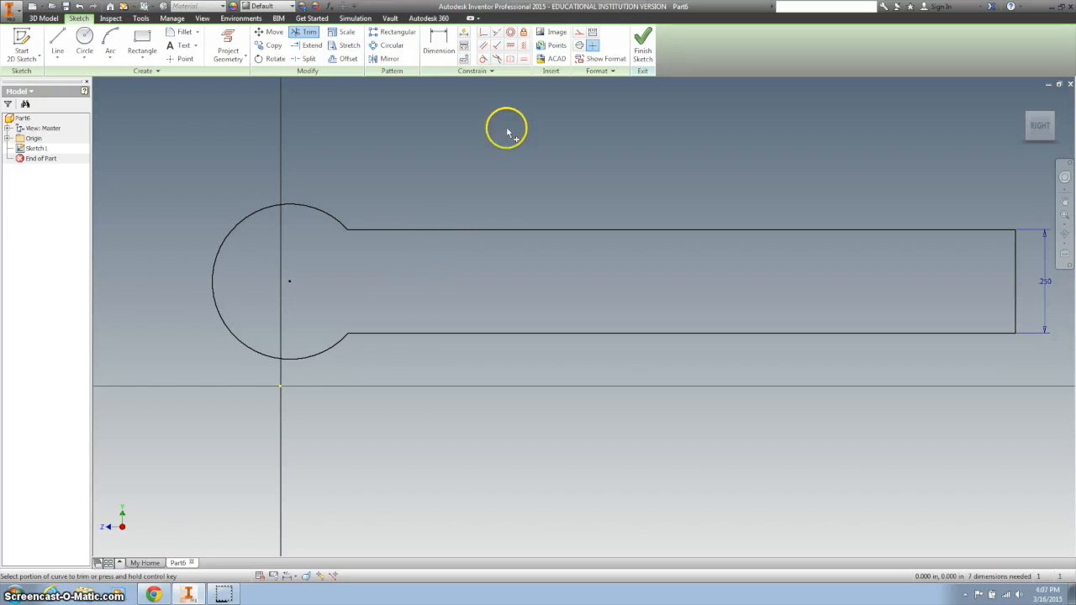
Finish the sketch and extrude the keyhole outline into a solid.
{"action": "left_click", "coordinate": [642, 42]}
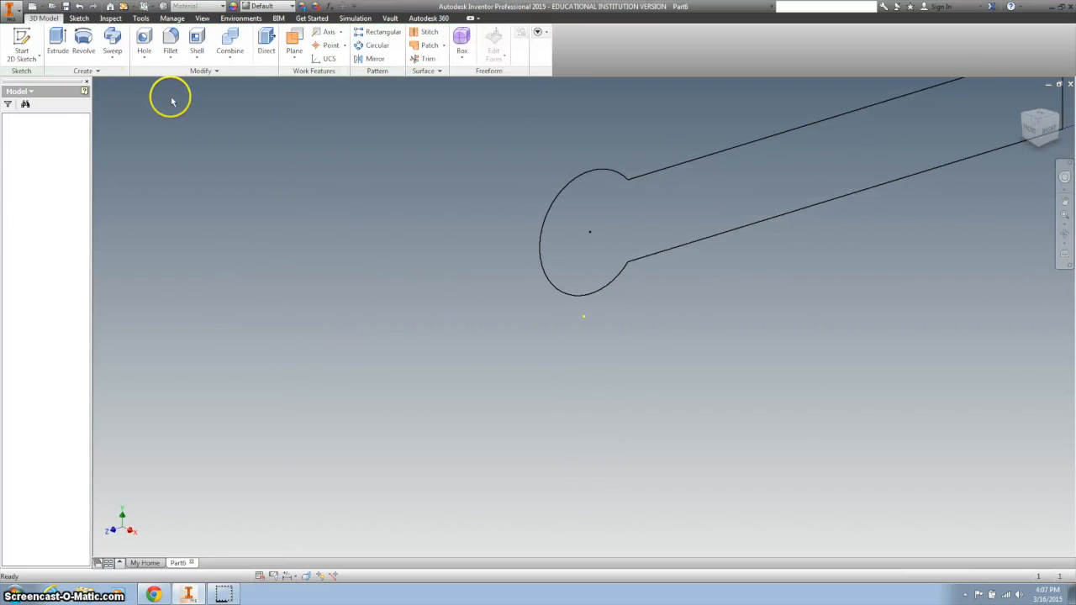
{"action": "left_click", "coordinate": [58, 40]}
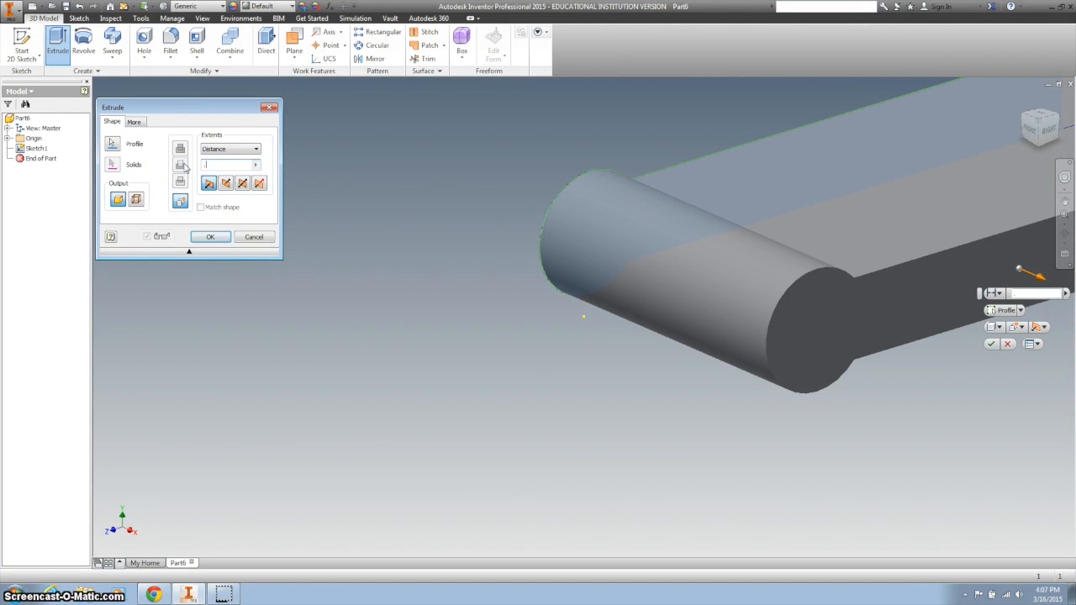
{"action": "left_click", "coordinate": [210, 236]}
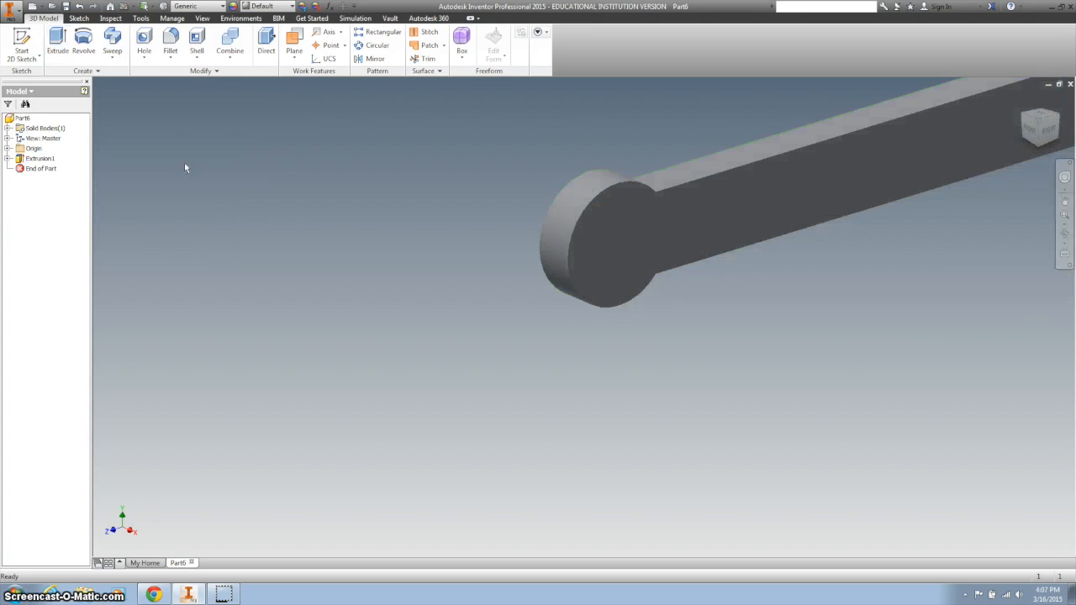
Sketch on the top face, projecting its edges and placing a centre point.
{"action": "left_click", "coordinate": [612, 244]}
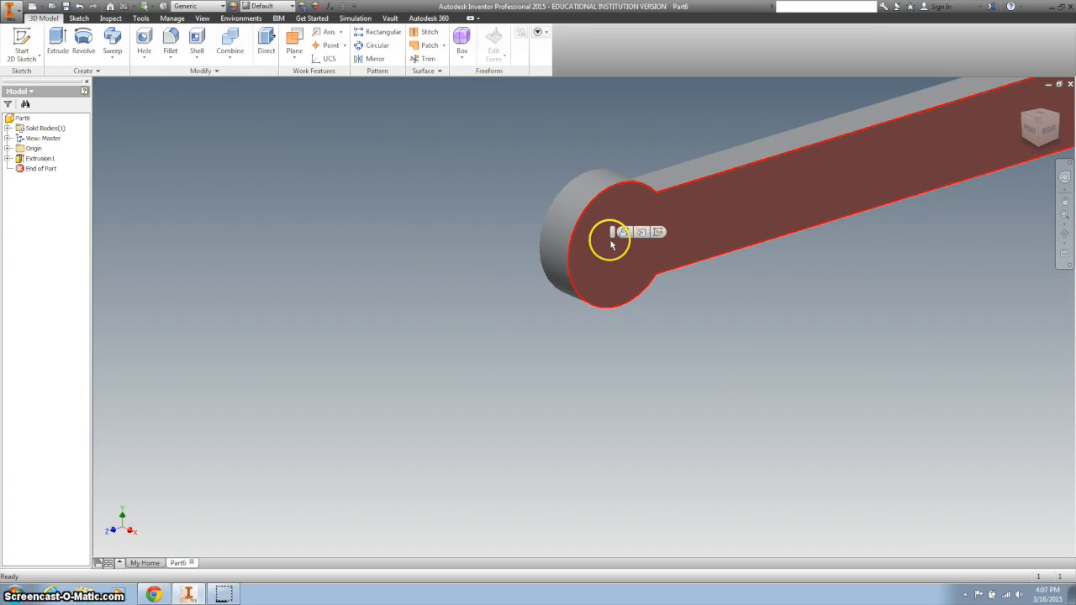
{"action": "left_click", "coordinate": [612, 232]}
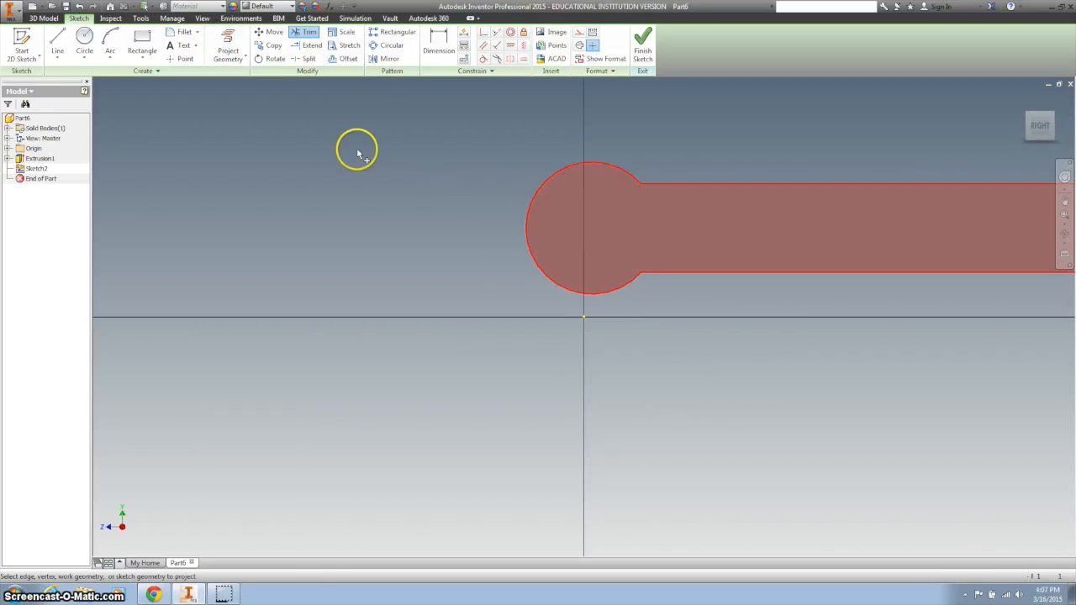
{"action": "left_click", "coordinate": [84, 42]}
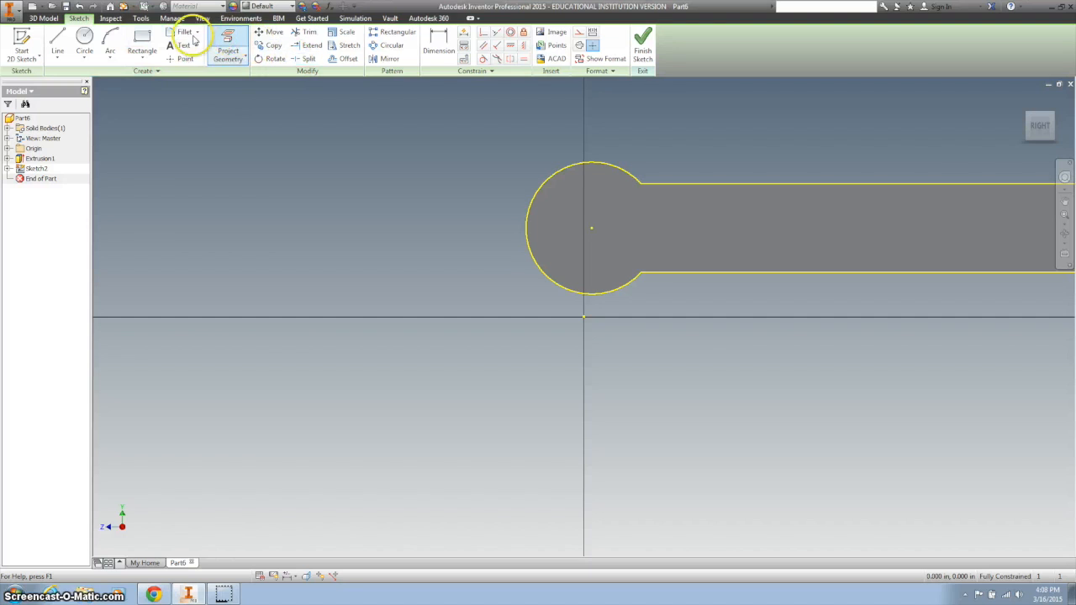
{"action": "left_click", "coordinate": [185, 59]}
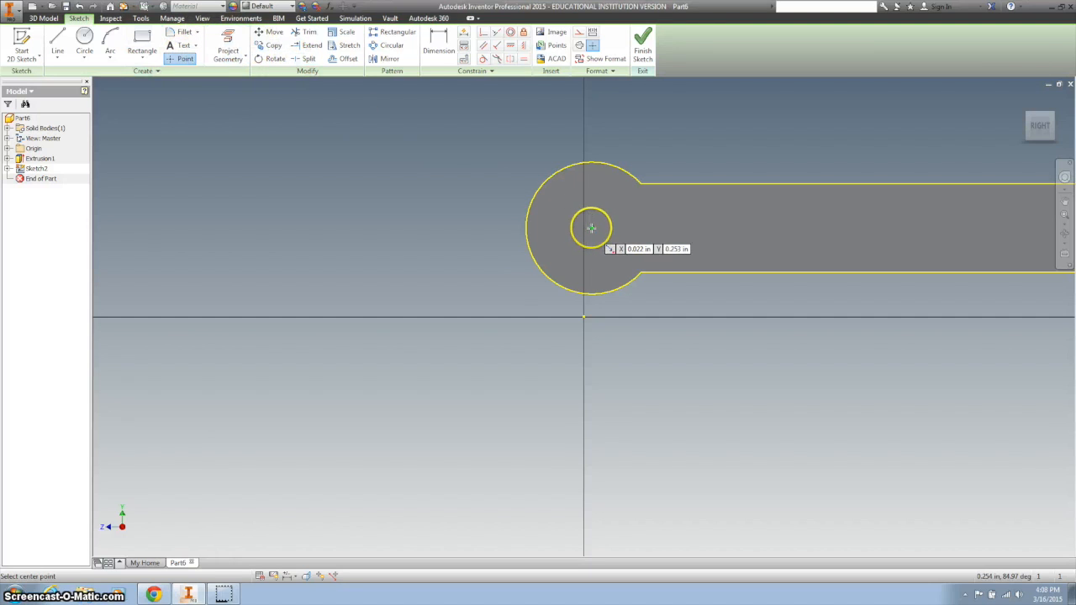
{"action": "left_click", "coordinate": [643, 42]}
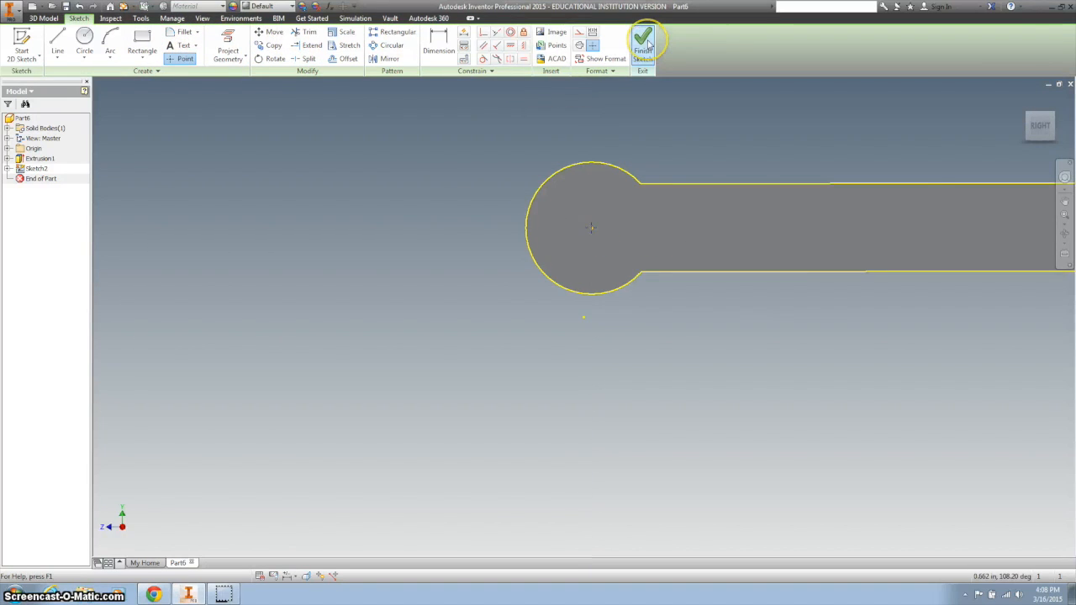
Drill a .128 diameter Through All hole at the sketched point.
{"action": "left_click", "coordinate": [643, 46]}
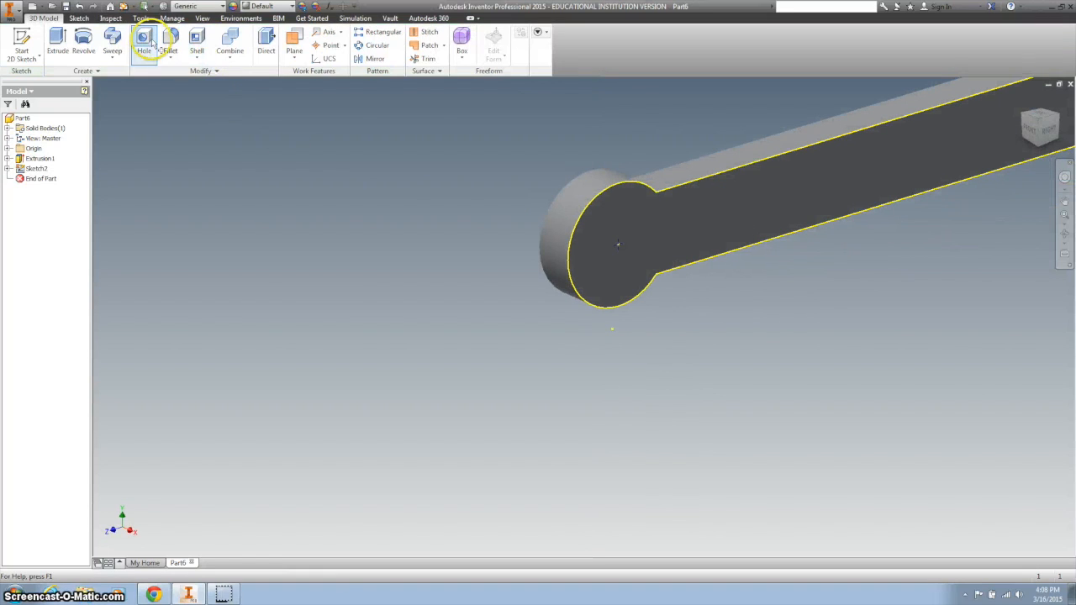
{"action": "left_click", "coordinate": [143, 41]}
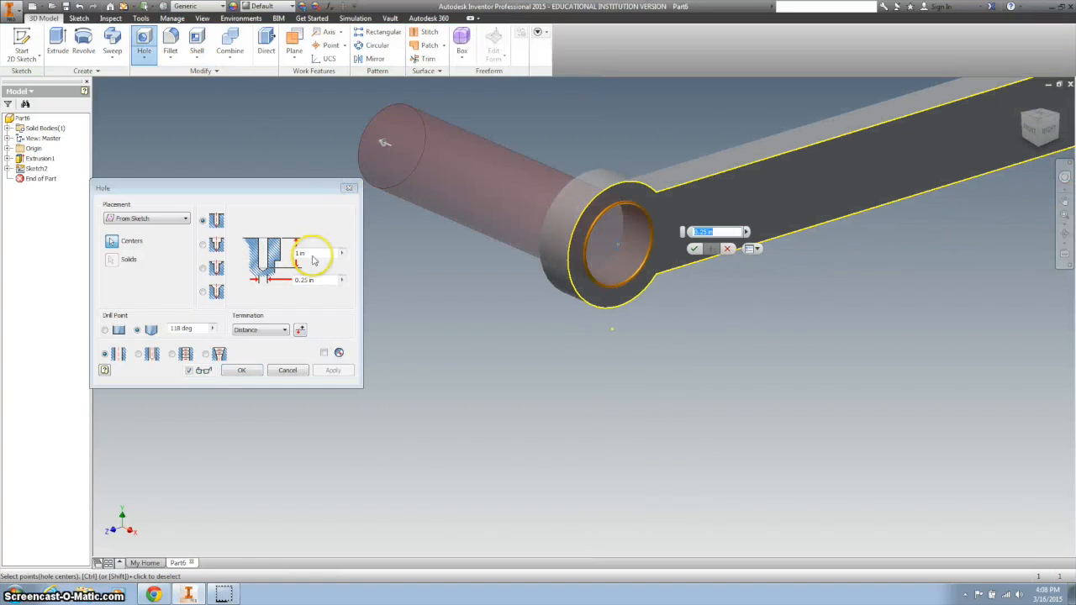
{"action": "mouse_move", "coordinate": [288, 315]}
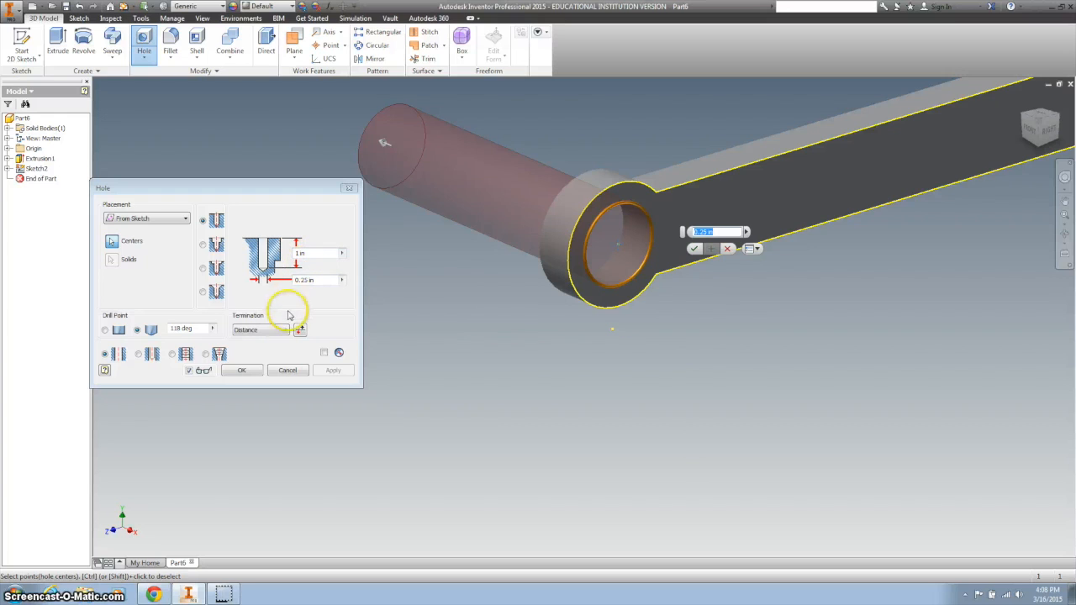
{"action": "left_click", "coordinate": [261, 328]}
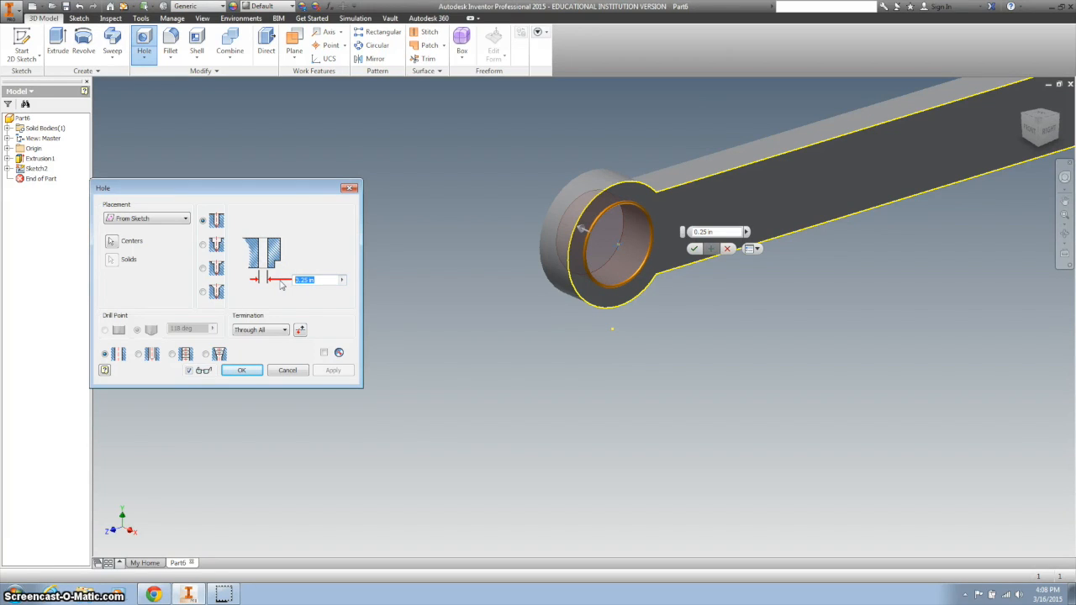
{"action": "type", "text": ".128"}
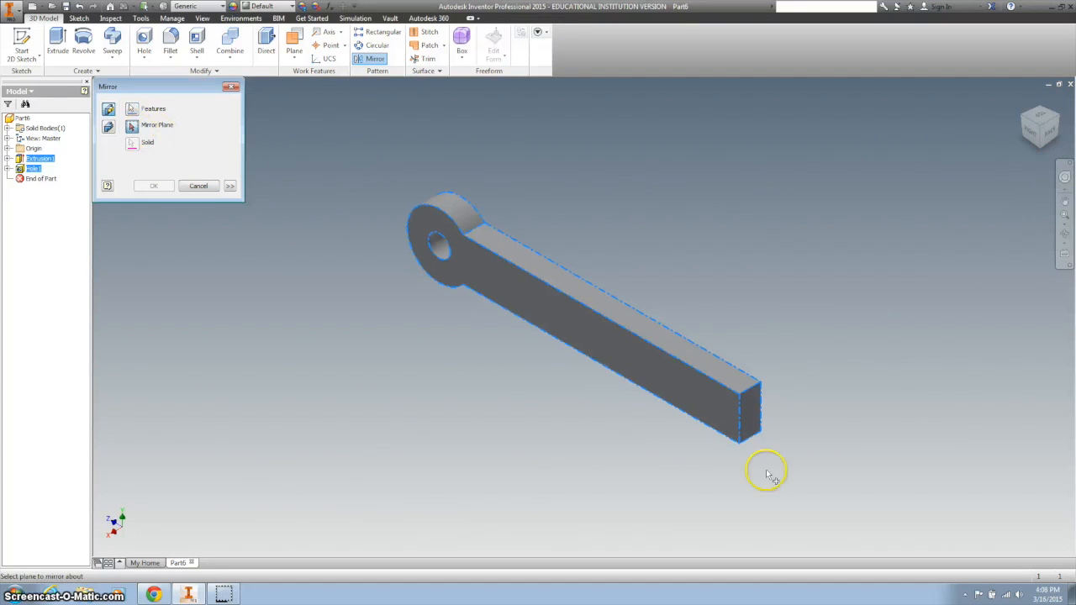
Mirror the extrusion and hole about the bar's far end face.
{"action": "left_click", "coordinate": [748, 412]}
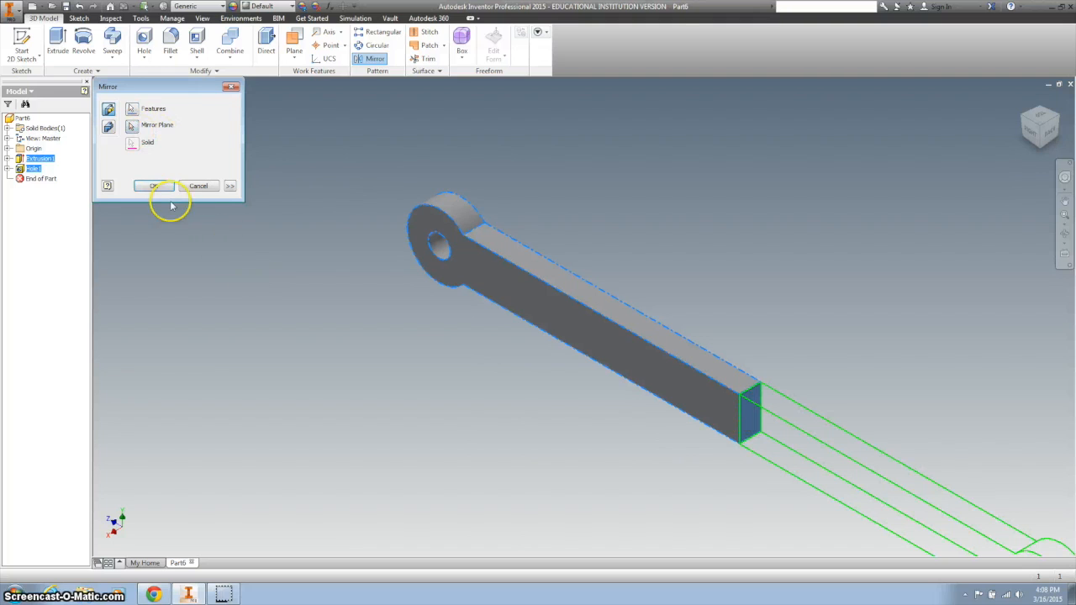
{"action": "left_click", "coordinate": [154, 186]}
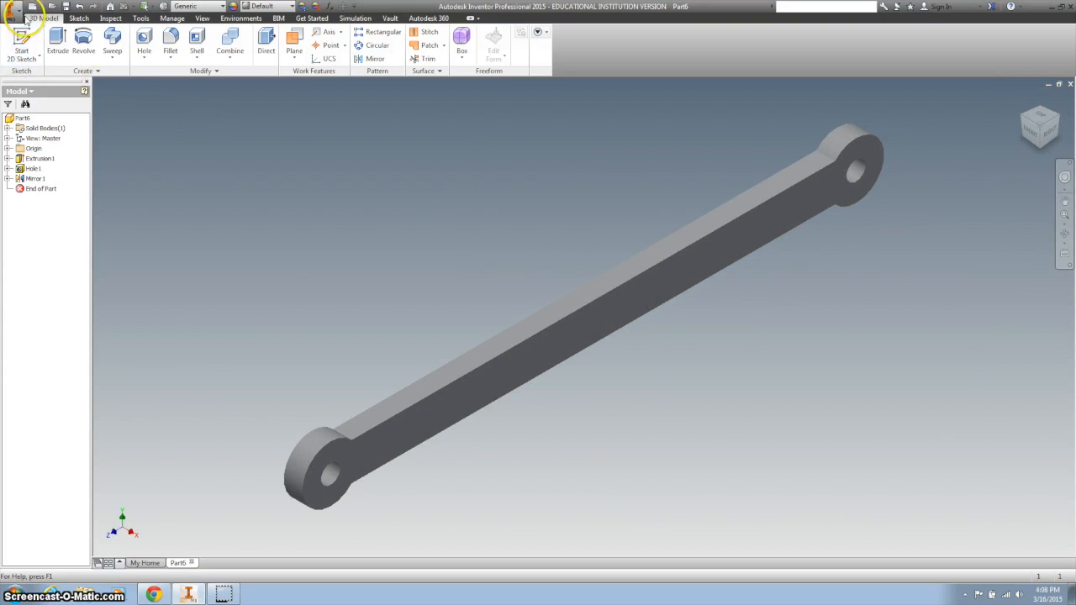
Set the material to ABS Plastic and open the save options.
{"action": "left_click", "coordinate": [202, 7]}
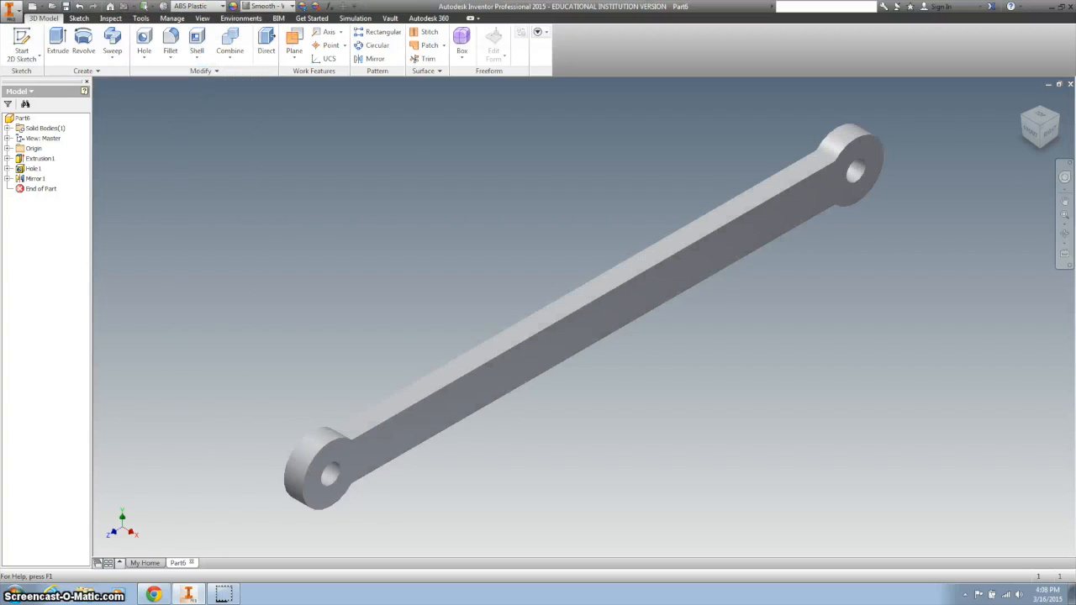
{"action": "left_click", "coordinate": [10, 7]}
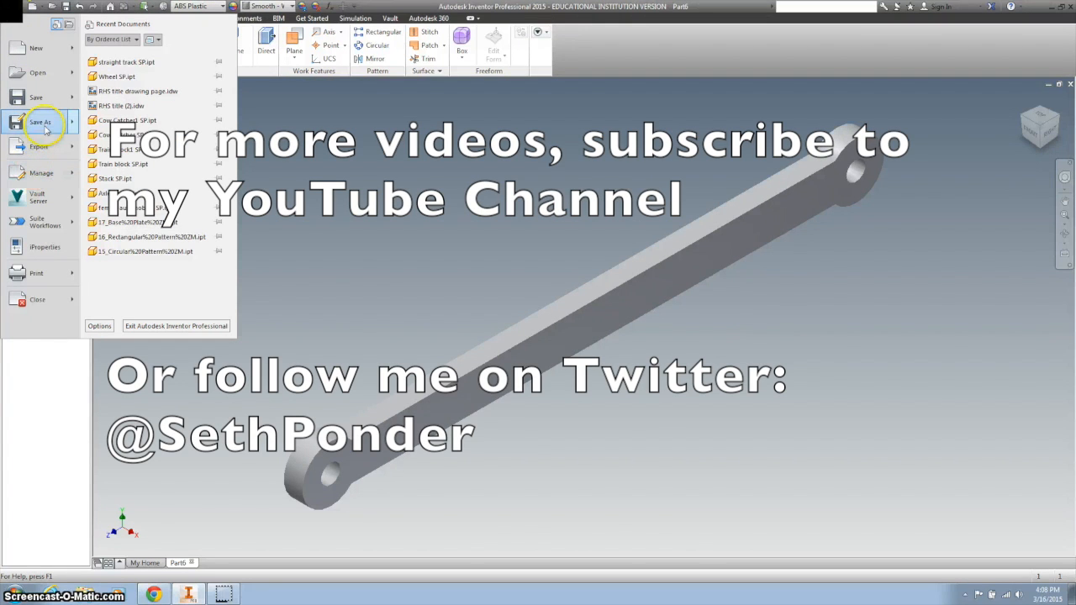